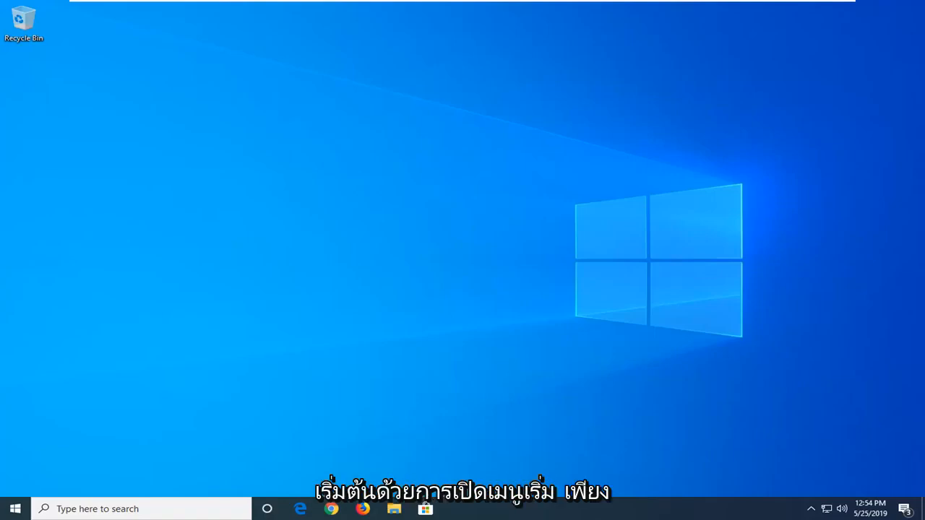
# Step: Click the taskbar search box to begin searching for Windows PowerShell
pyautogui.click(14, 509)
pyautogui.write('windows powershell')
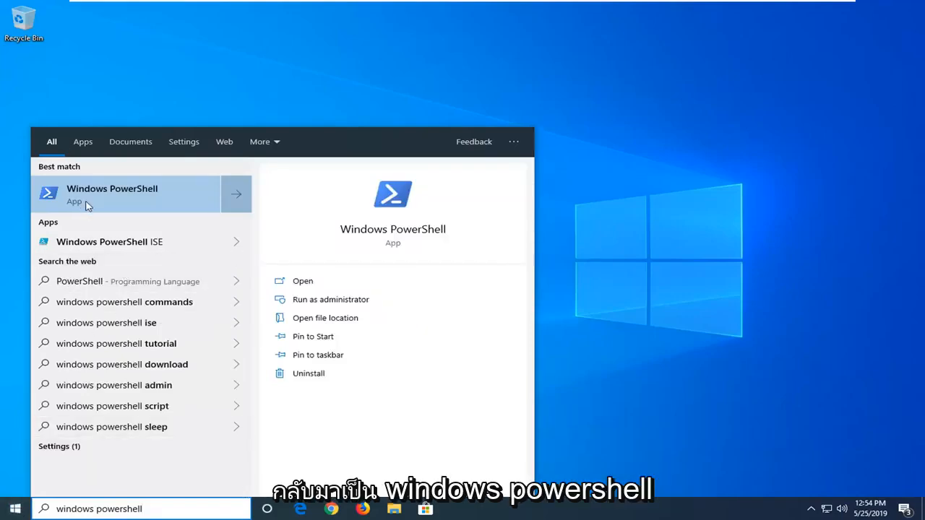
# Step: Right-click Windows PowerShell to reach the Run as administrator option
pyautogui.rightClick(126, 194)
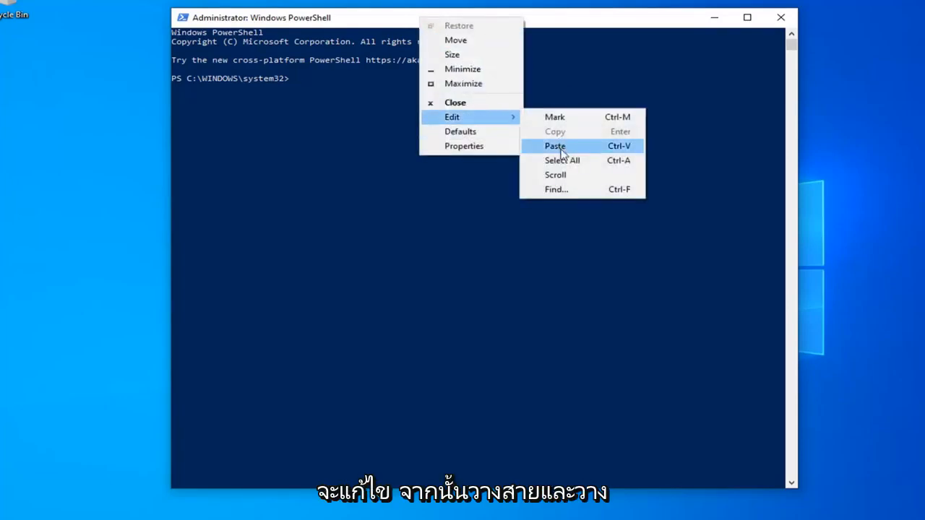
# Step: Paste Get-ExecutionPolicy -List into the admin console to list all scopes
pyautogui.click(554, 145)
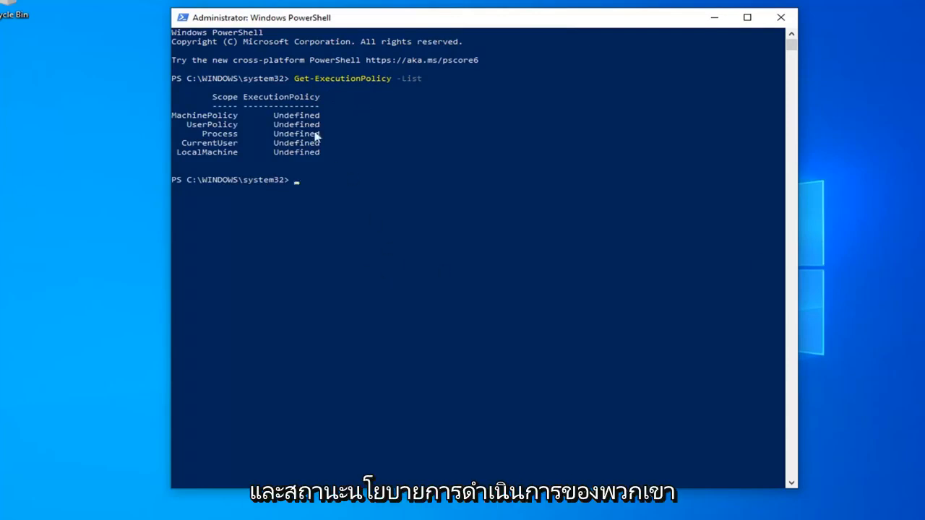
pyautogui.moveTo(303, 203)
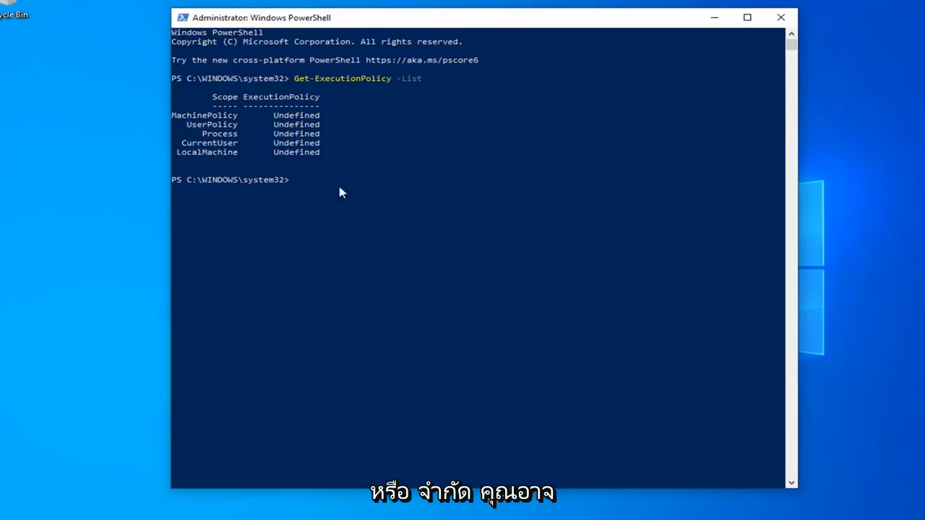
pyautogui.moveTo(312, 130)
pyautogui.write('Set-ExecutionPolicy Unrestricted')
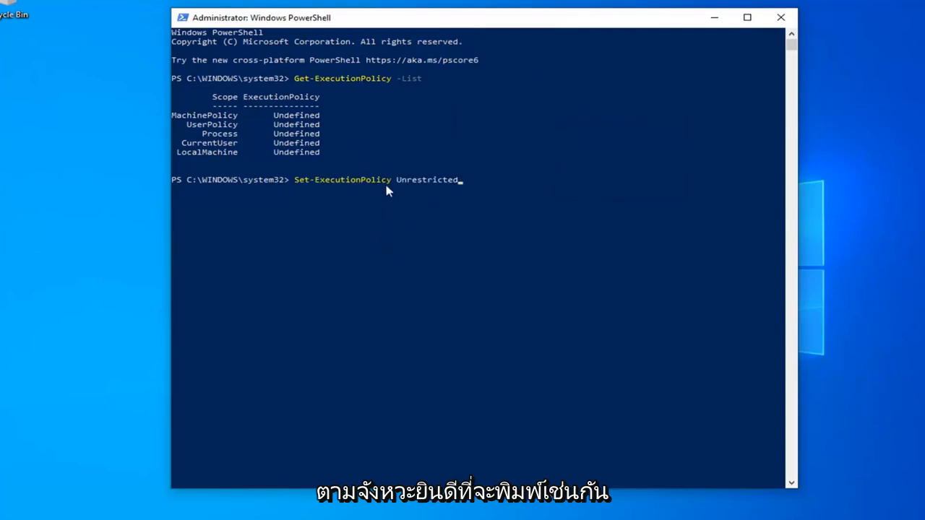
pyautogui.moveTo(375, 175)
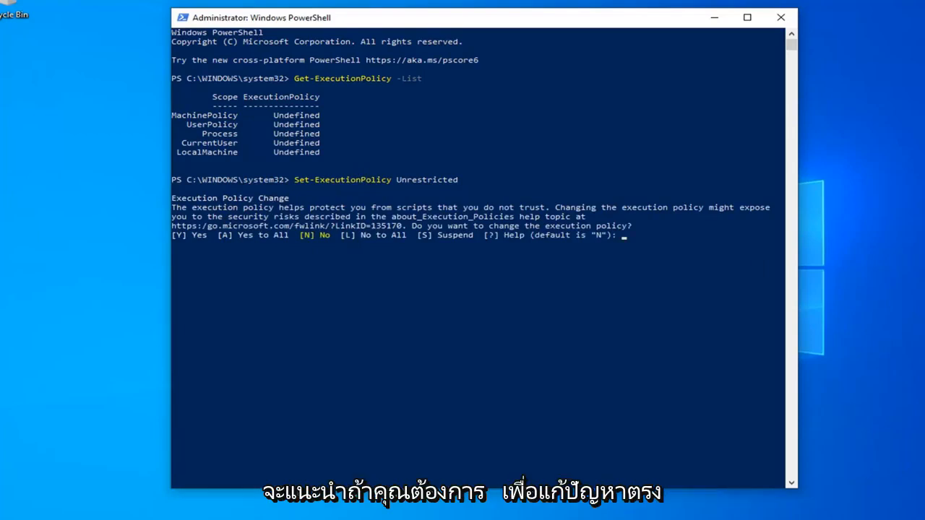
pyautogui.moveTo(463, 488)
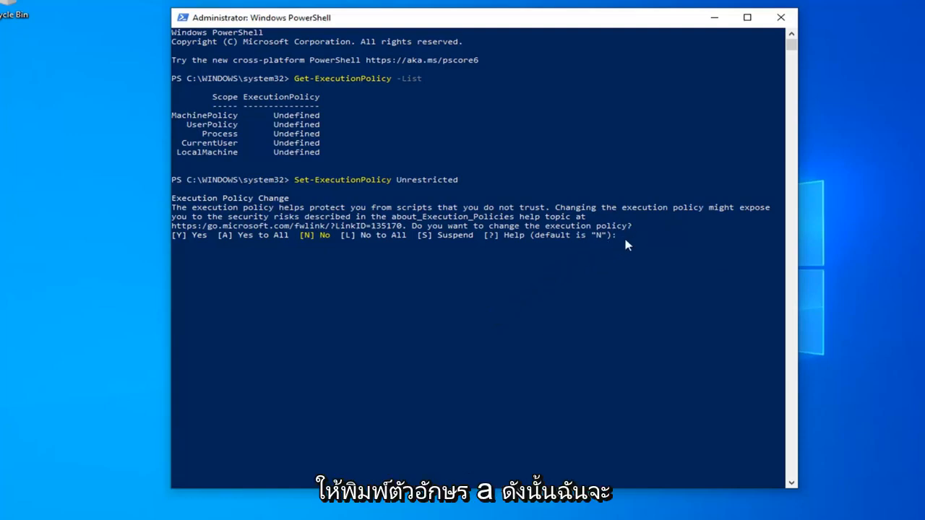
# Step: Answer 'A' (Yes to All) at the execution policy change prompt
pyautogui.write('A')
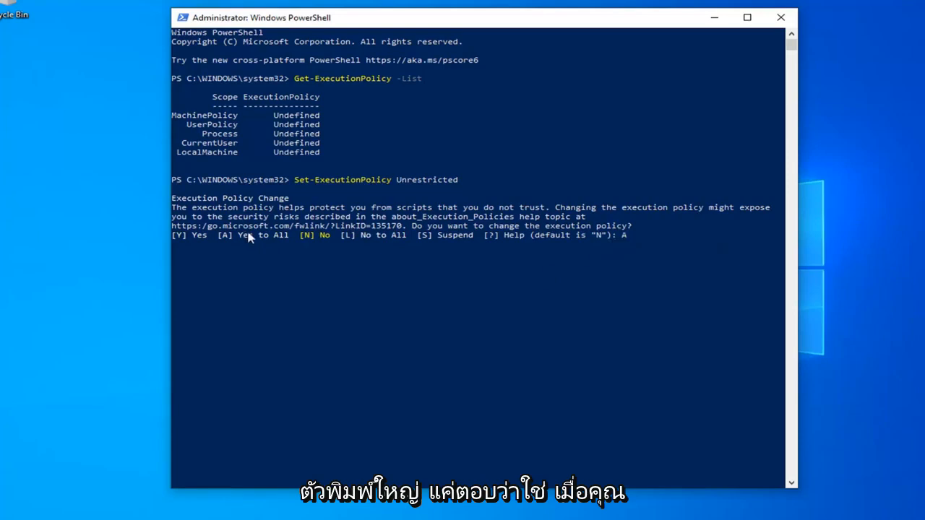
pyautogui.moveTo(583, 244)
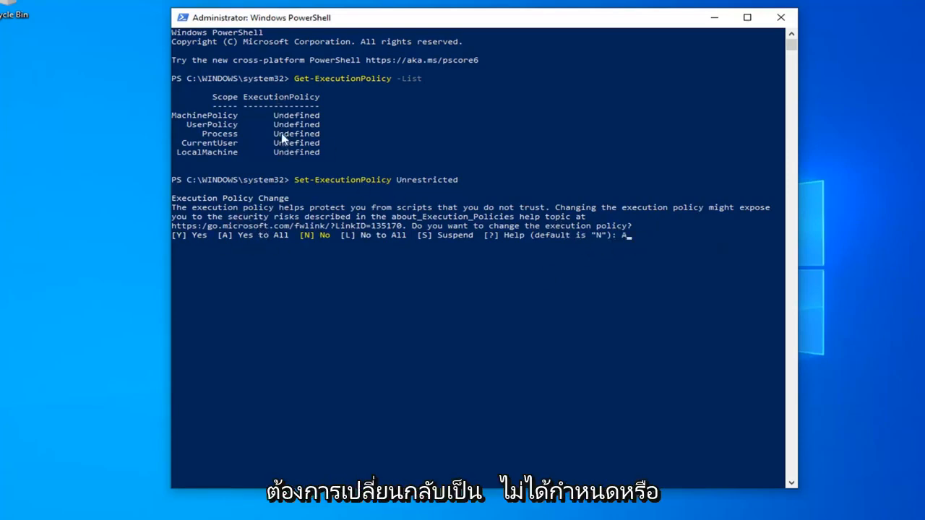
pyautogui.moveTo(359, 176)
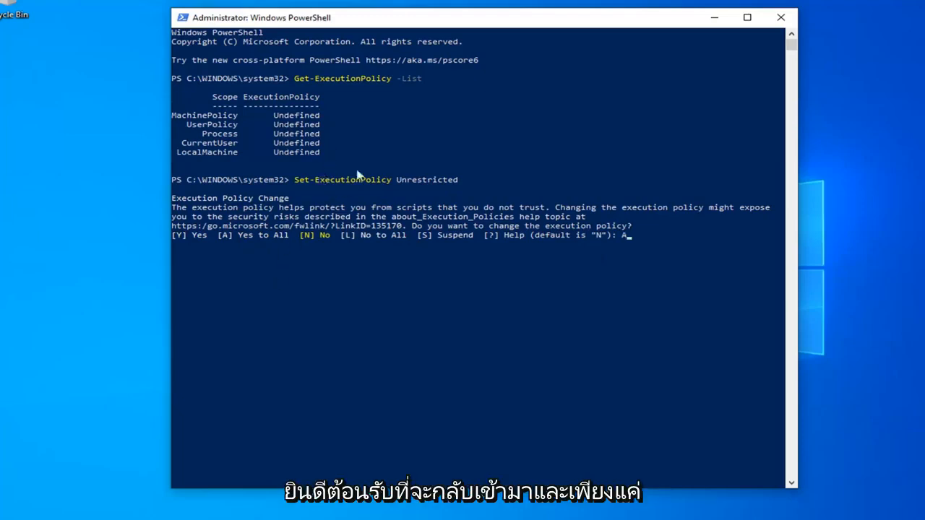
pyautogui.moveTo(496, 326)
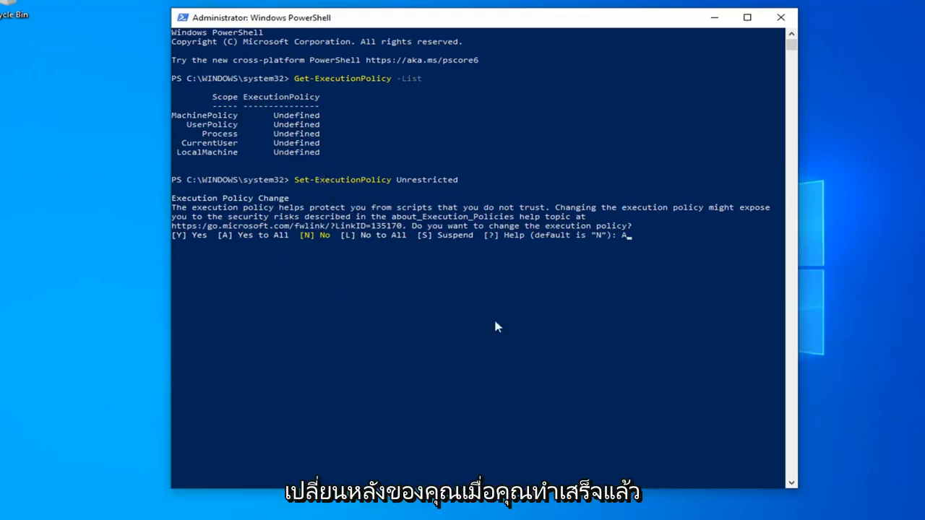
pyautogui.moveTo(224, 256)
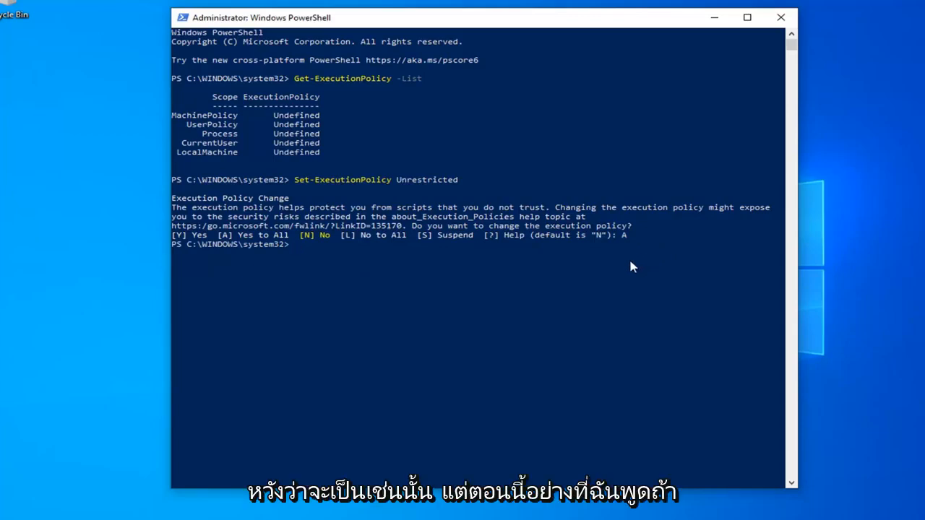
pyautogui.moveTo(386, 197)
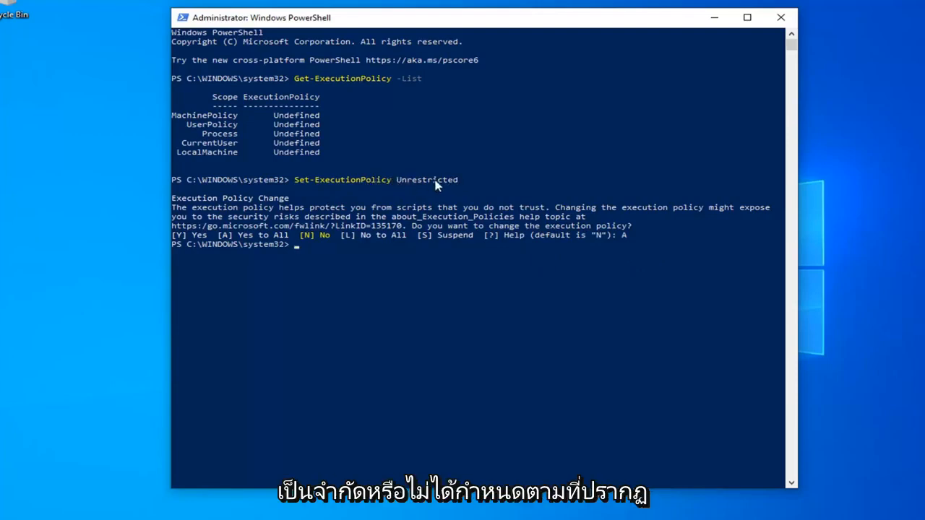
pyautogui.moveTo(299, 132)
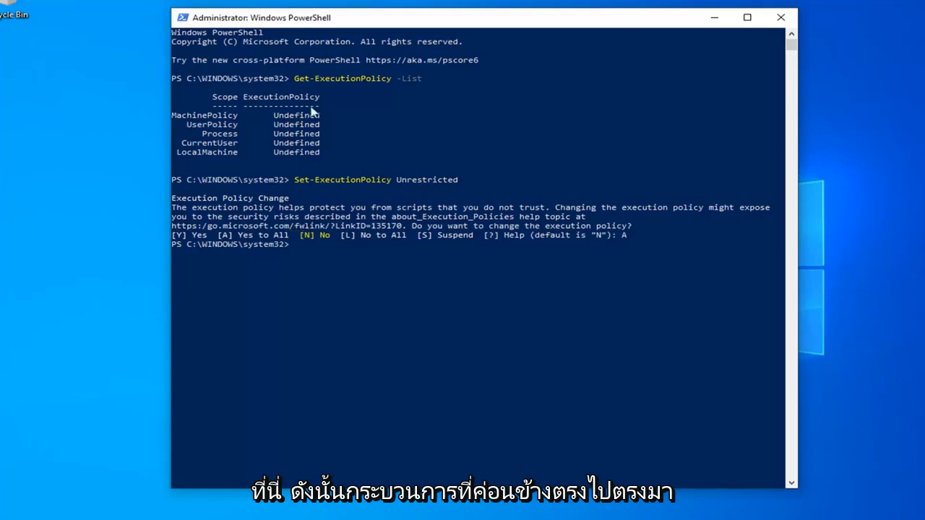
pyautogui.moveTo(349, 190)
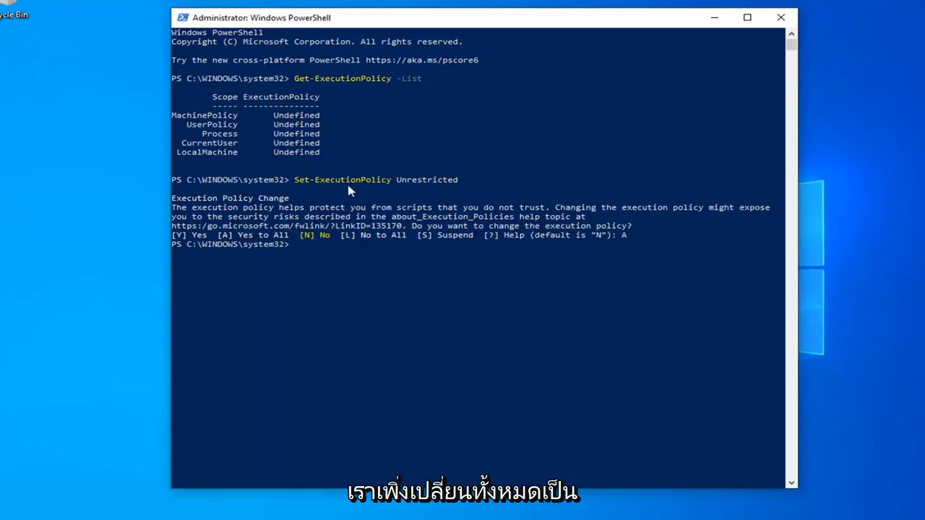
pyautogui.moveTo(452, 220)
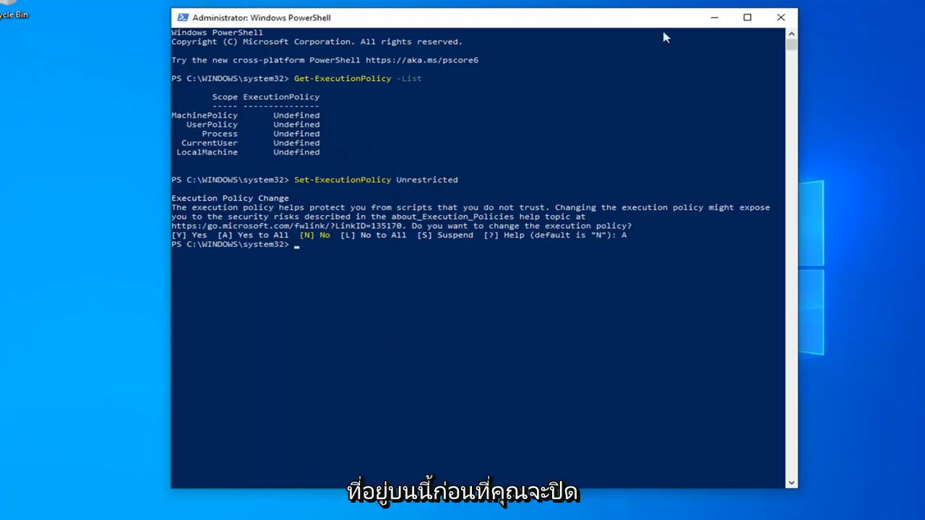
pyautogui.moveTo(300, 142)
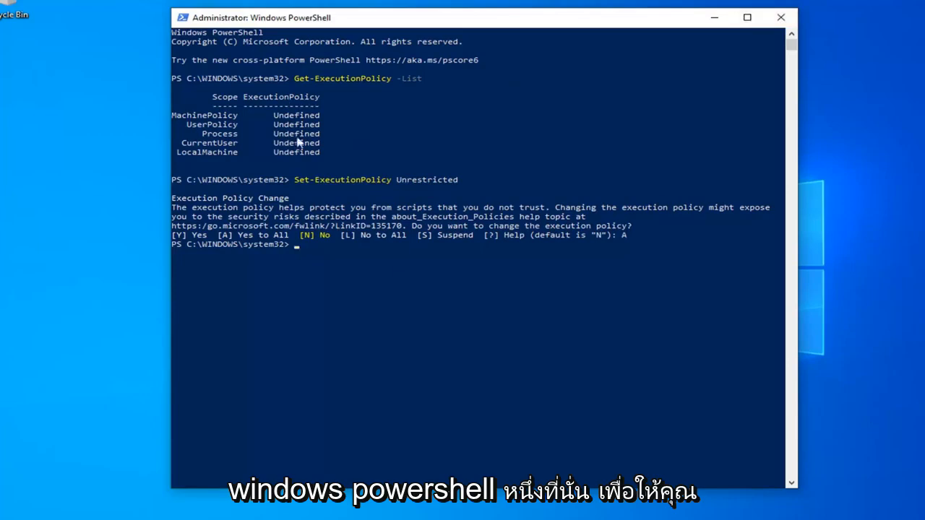
pyautogui.moveTo(298, 175)
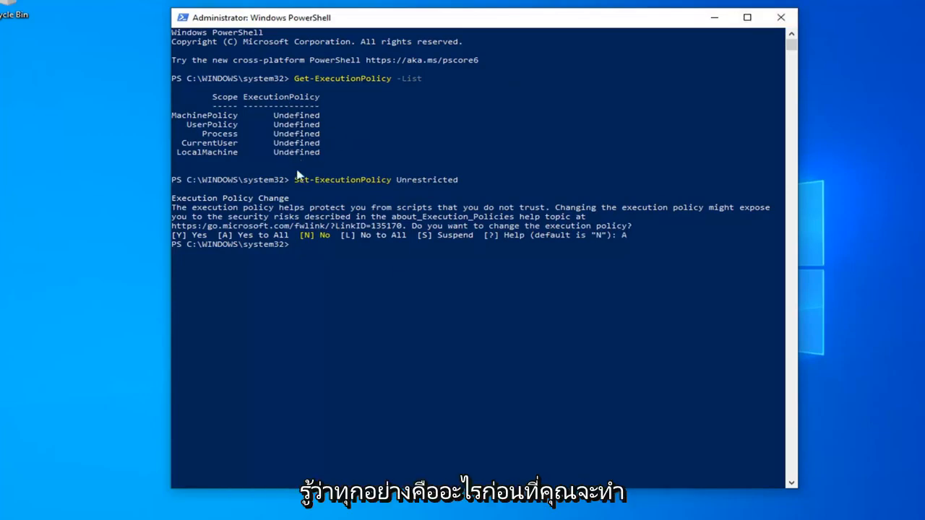
pyautogui.moveTo(684, 78)
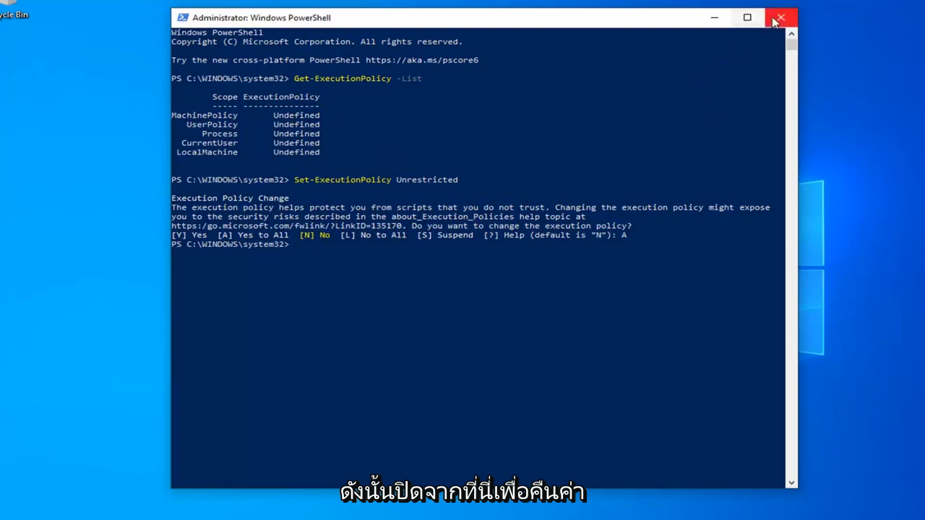
# Step: Close the Administrator PowerShell window from its title bar
pyautogui.click(780, 17)
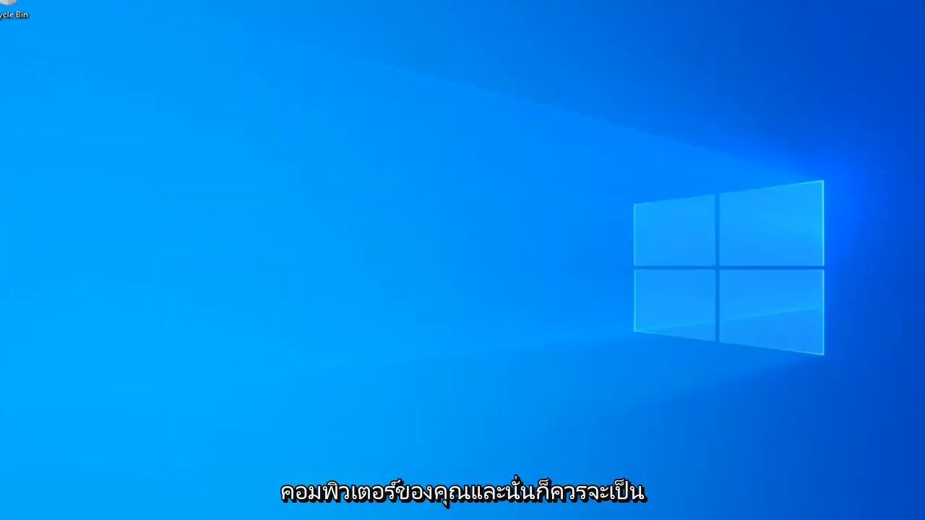